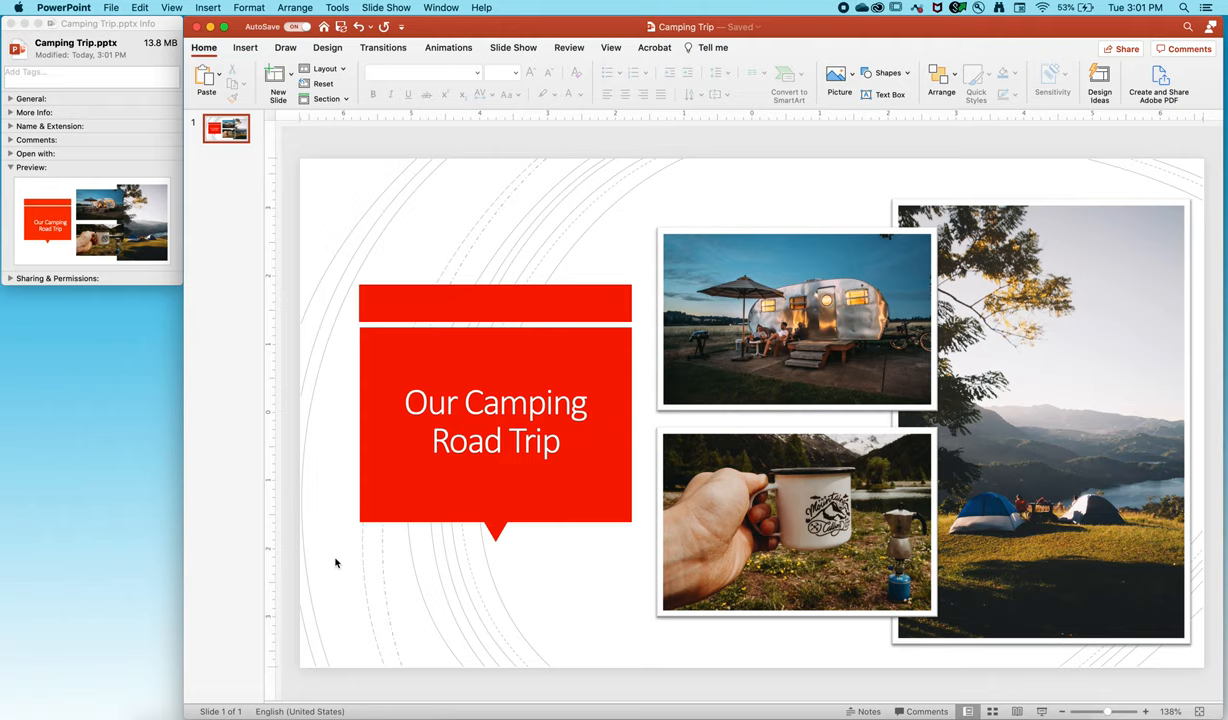
mouse_move(725, 222)
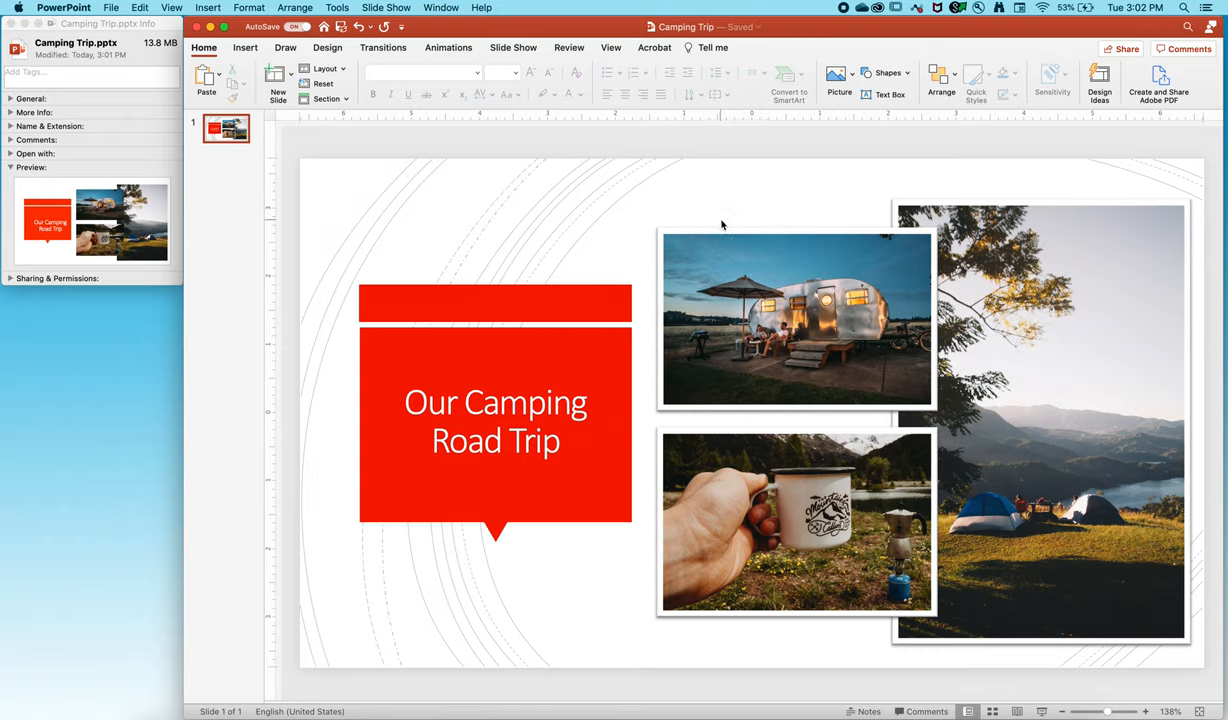
mouse_move(726, 221)
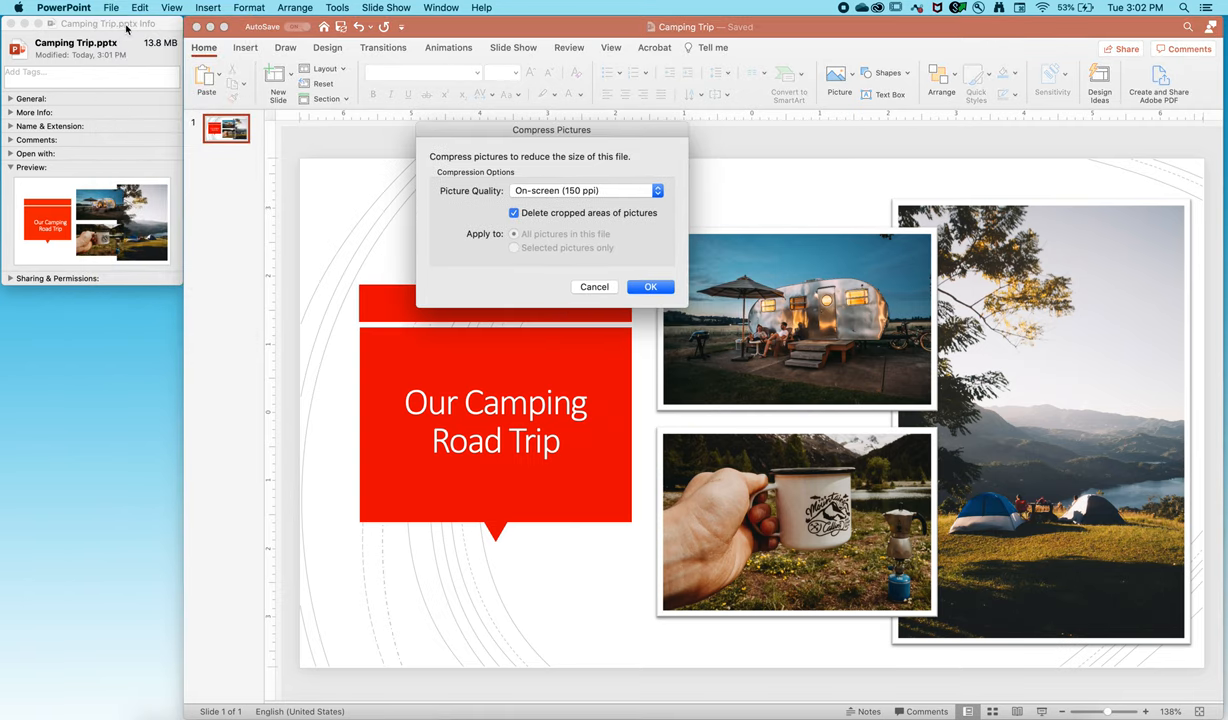
mouse_move(143, 52)
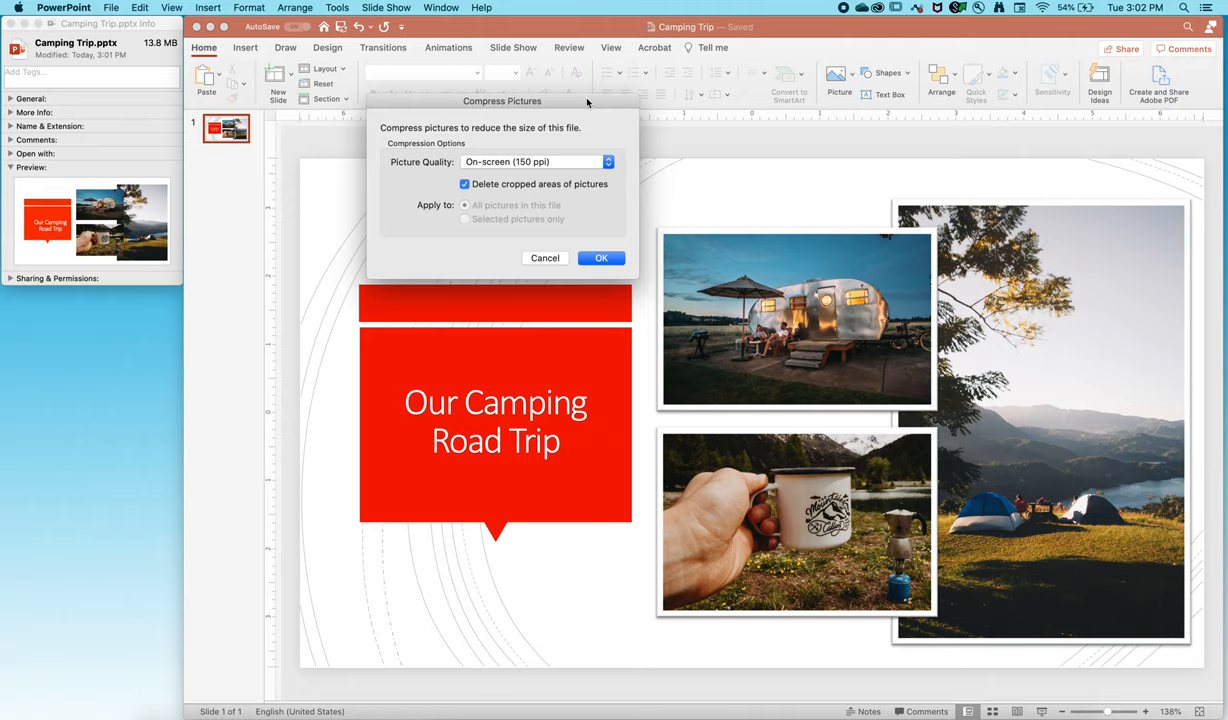
mouse_move(587, 103)
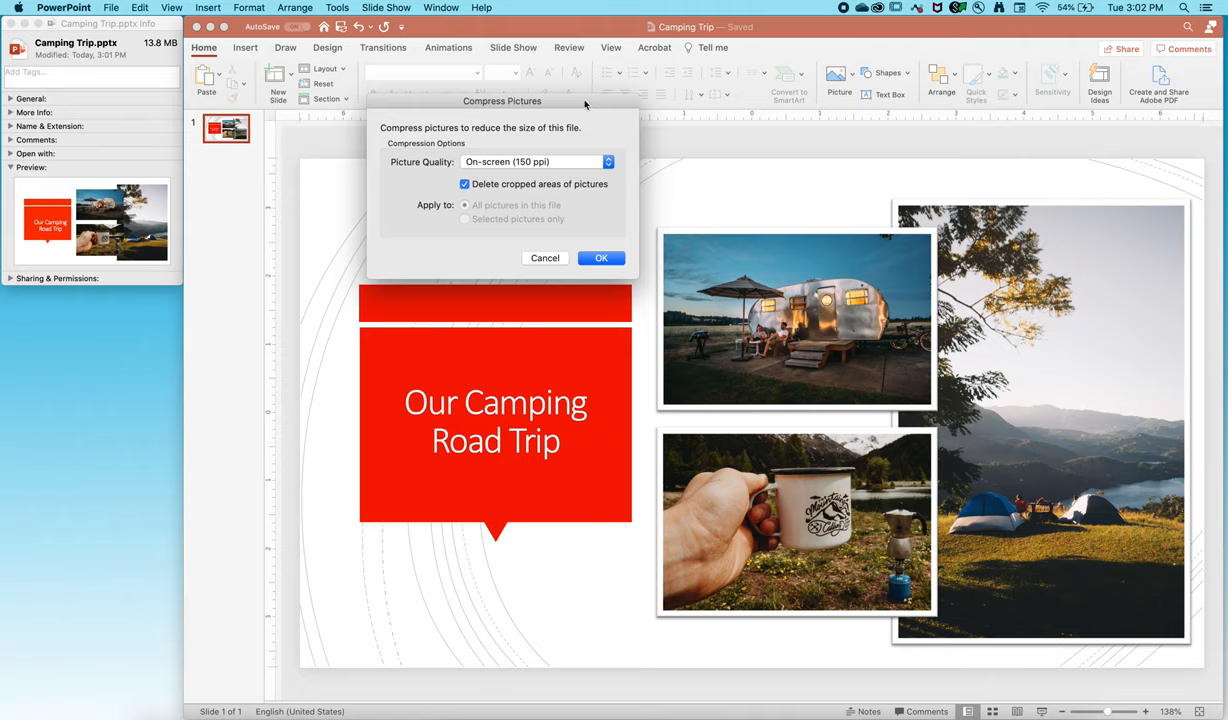
mouse_move(893, 310)
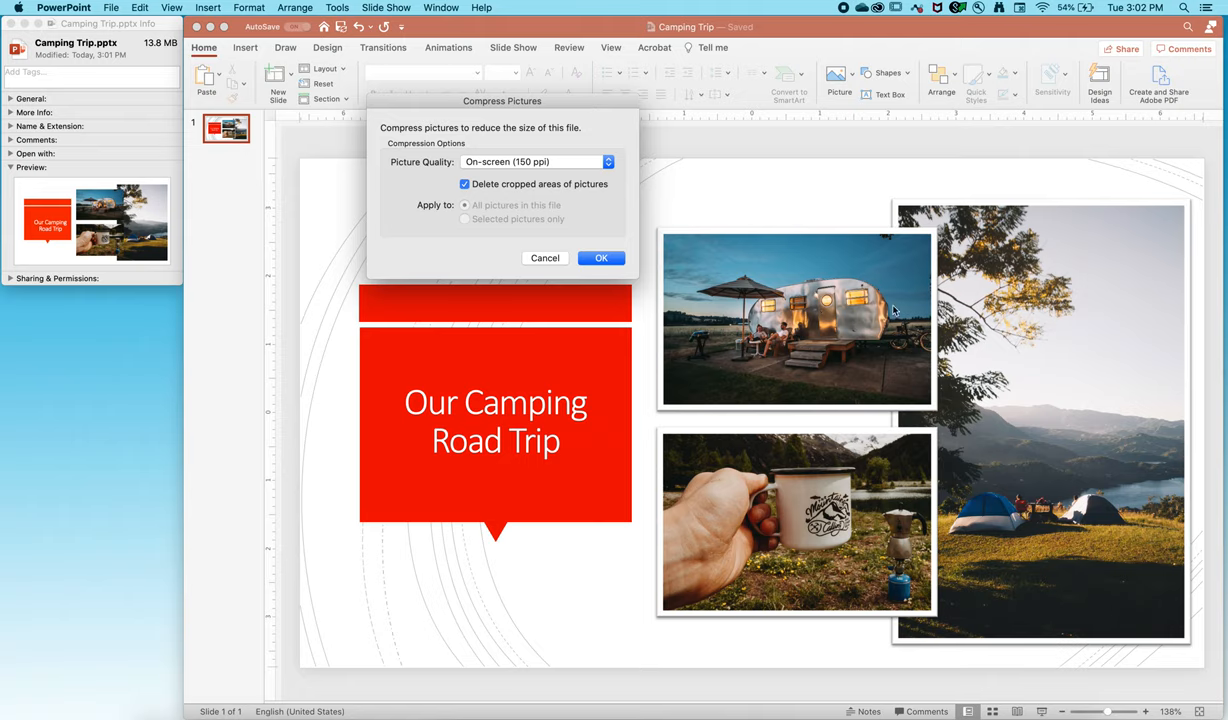
mouse_move(985, 349)
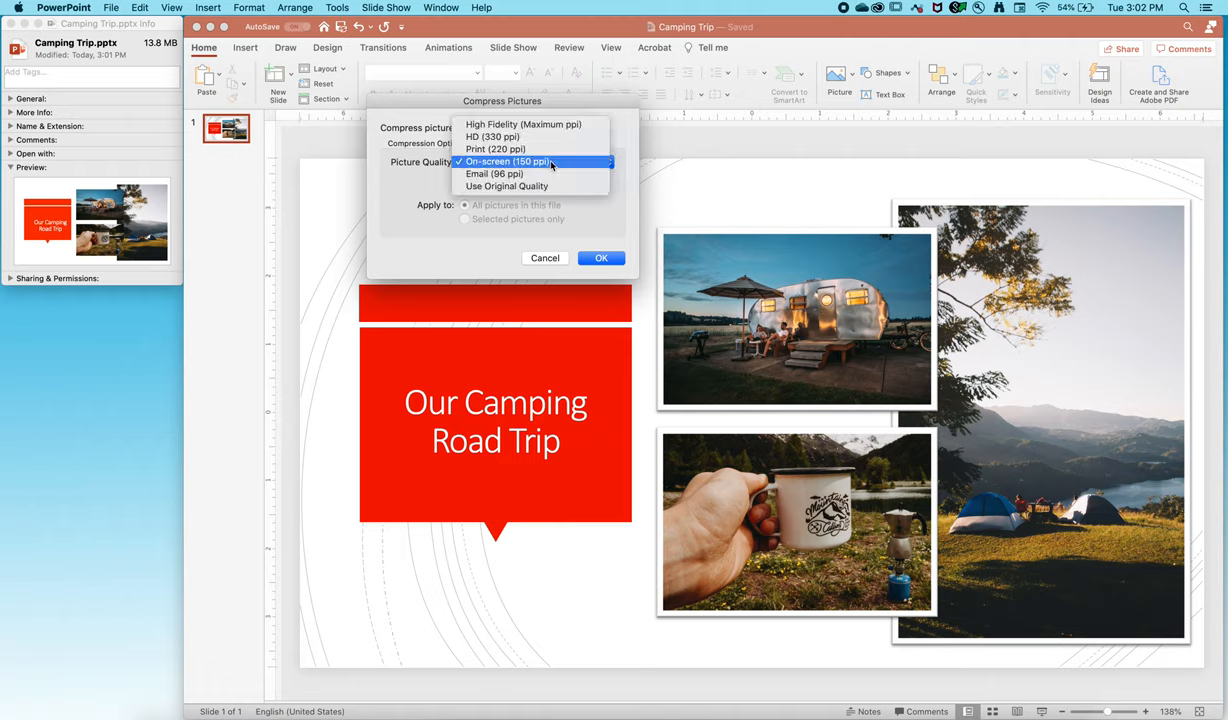
mouse_move(533, 161)
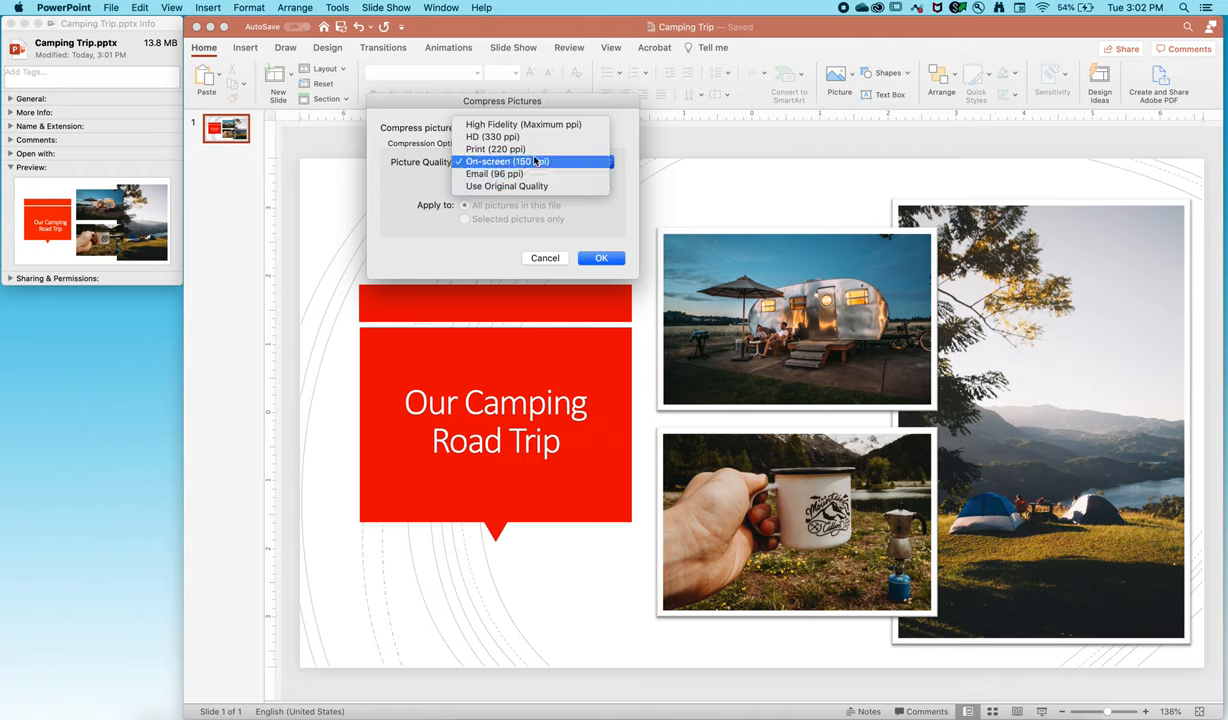
mouse_move(495, 149)
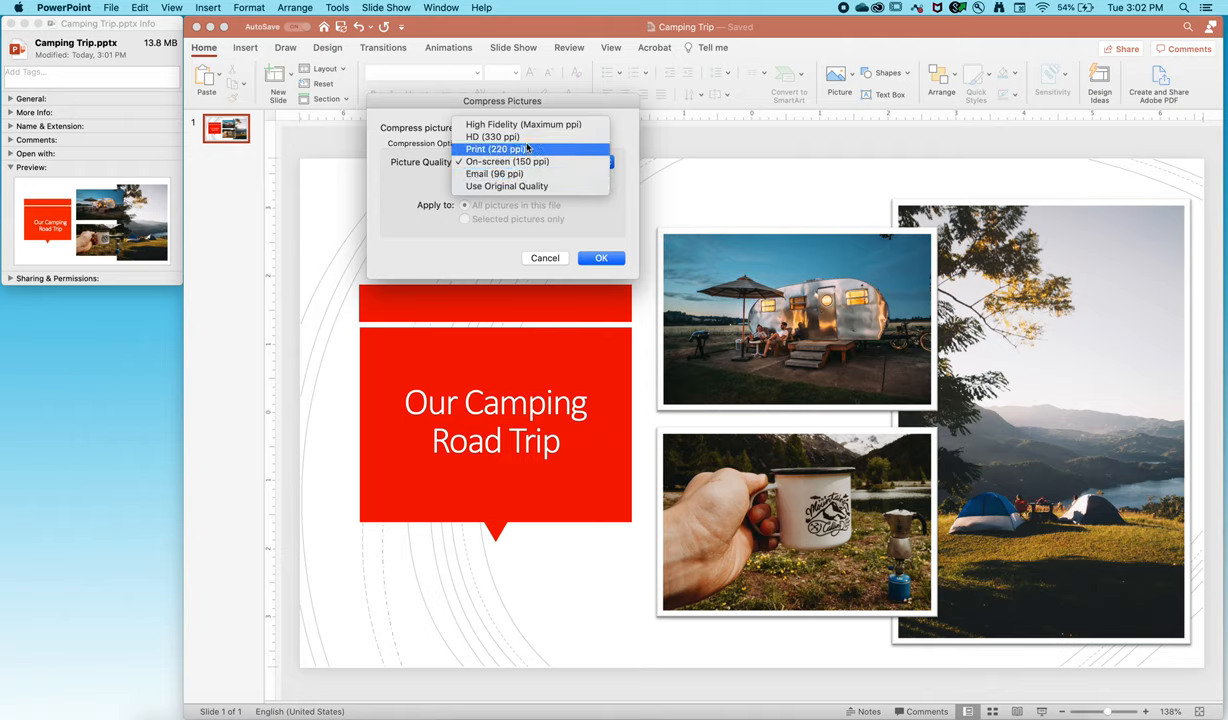
mouse_move(493, 137)
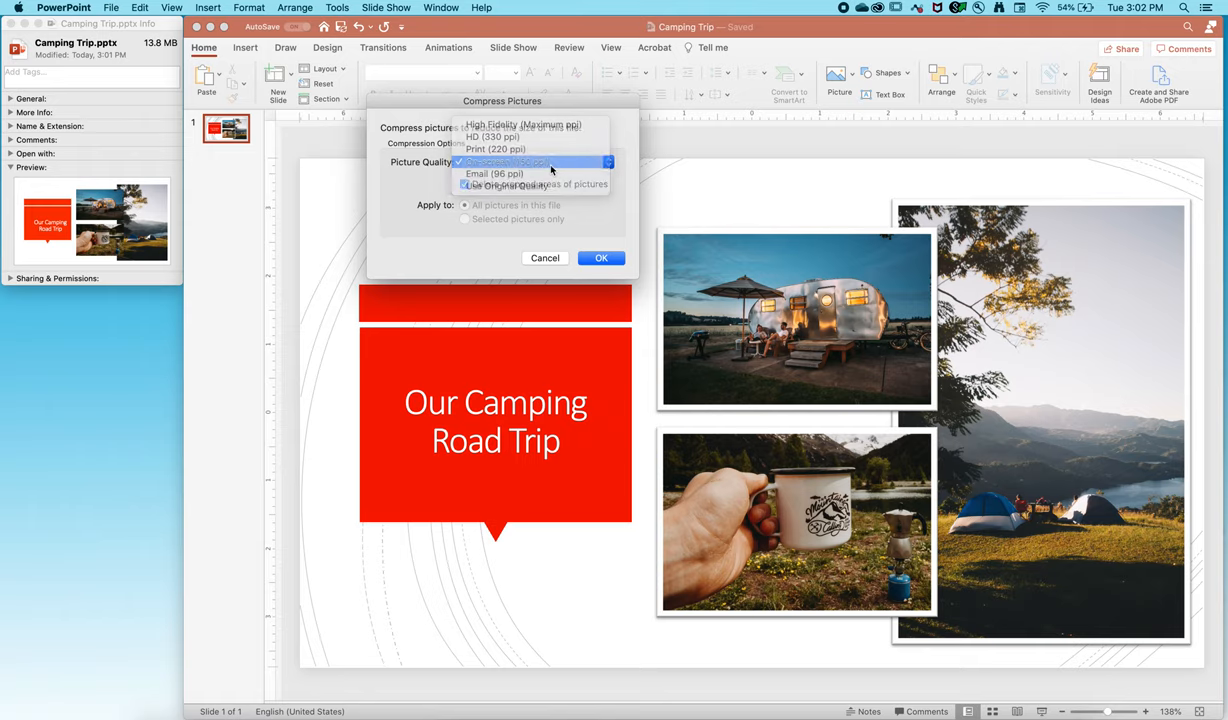
- Keep On-screen (150 ppi) picture quality, then close the compression settings without applying
left_click(503, 162)
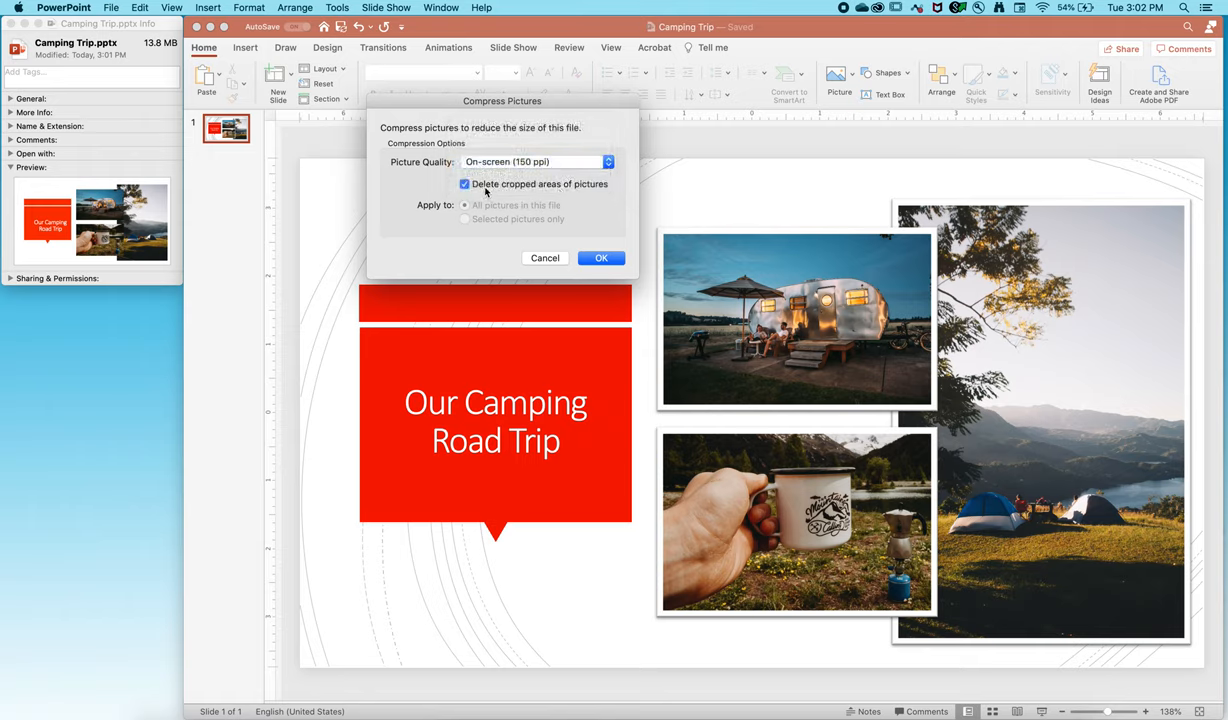
mouse_move(560, 293)
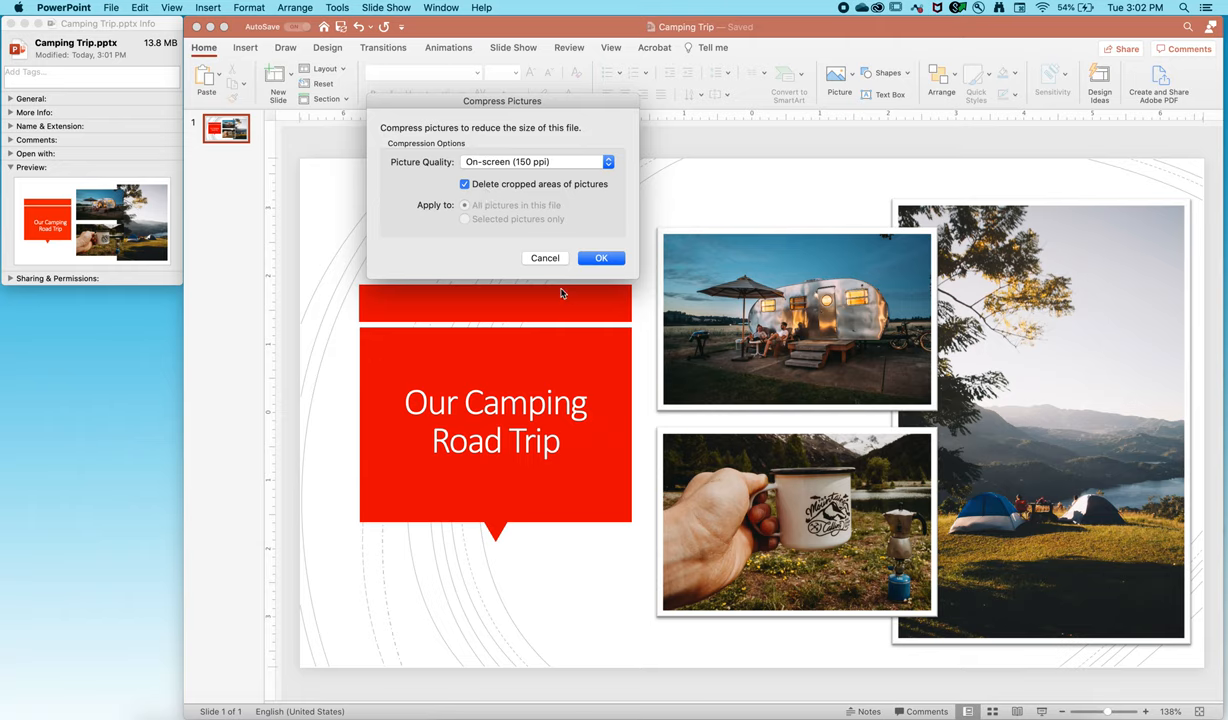
left_click(601, 258)
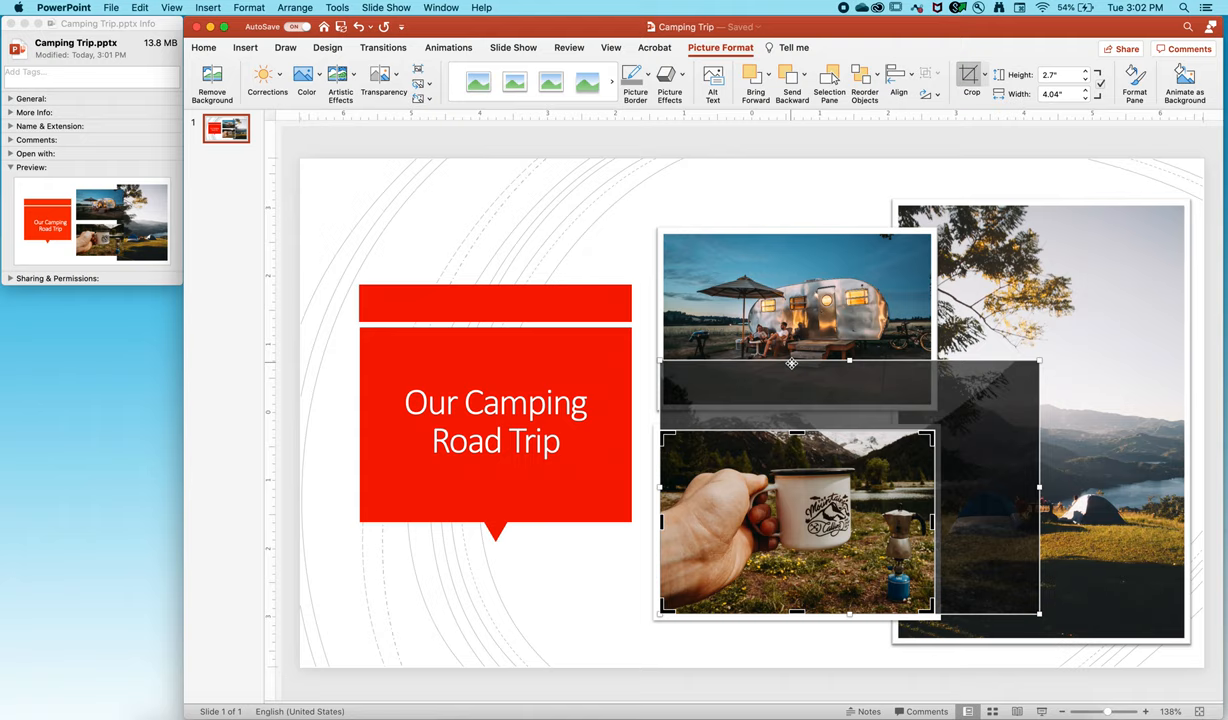
mouse_move(695, 399)
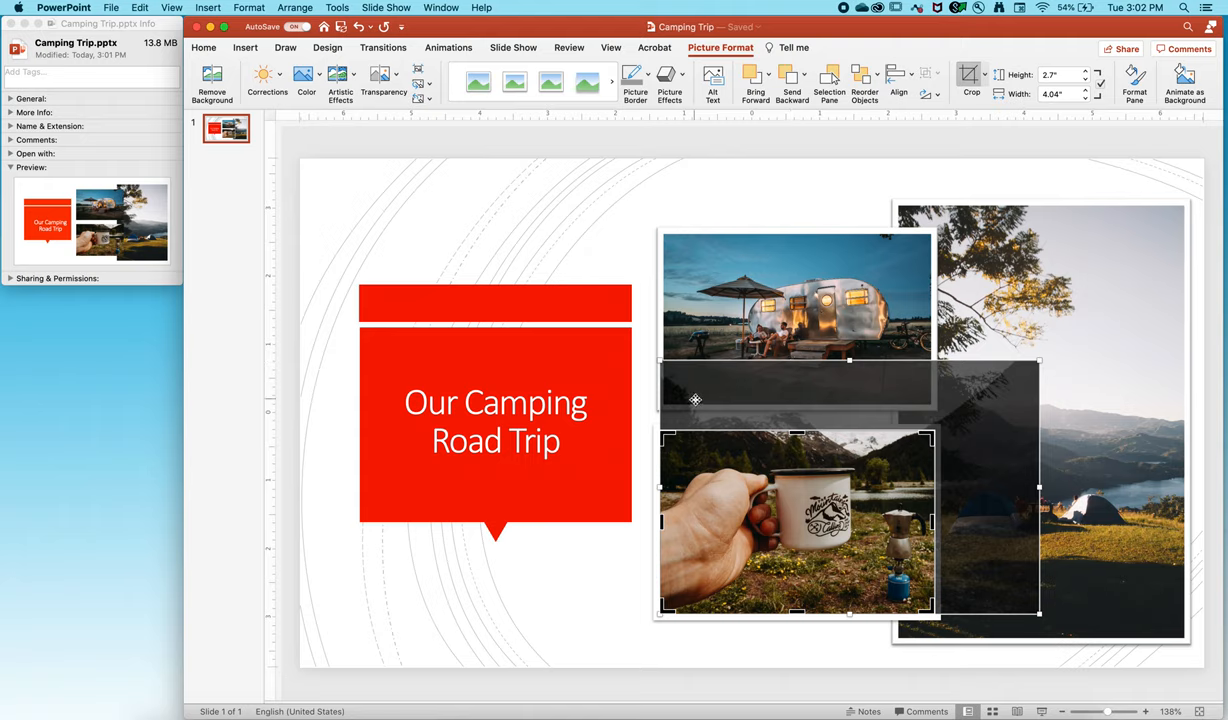
mouse_move(987, 595)
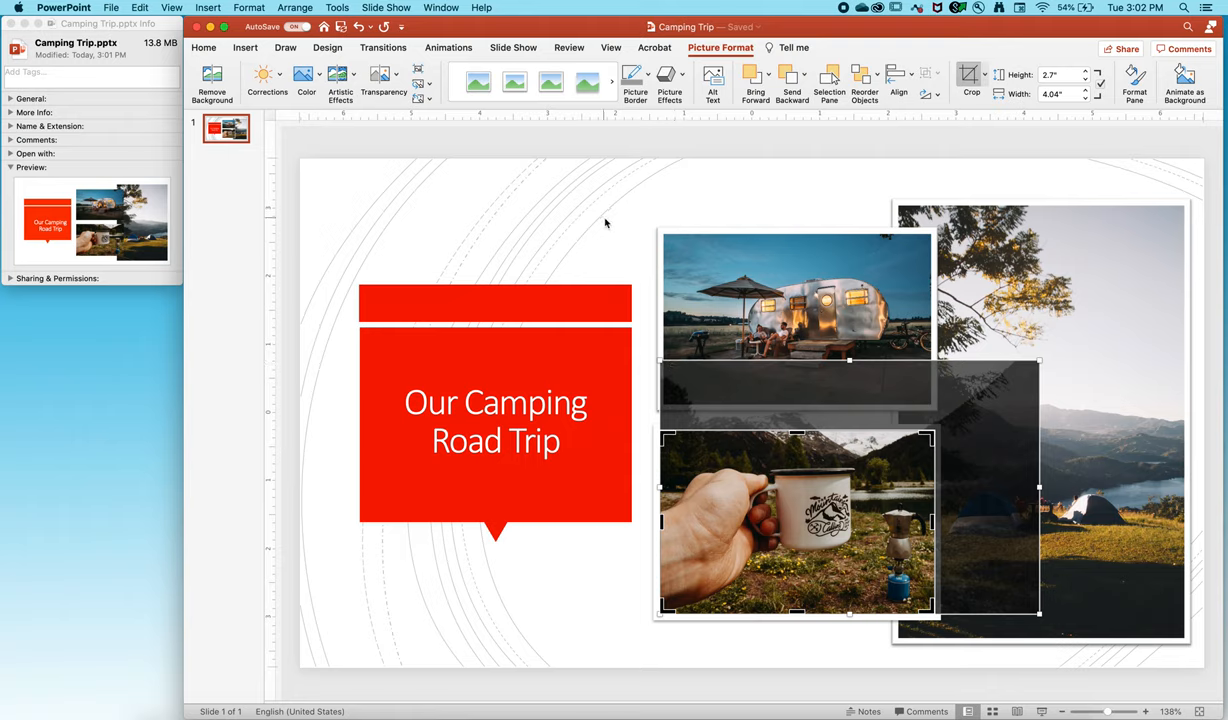
- Open the File menu after inspecting the mug photo's cropped area
left_click(111, 7)
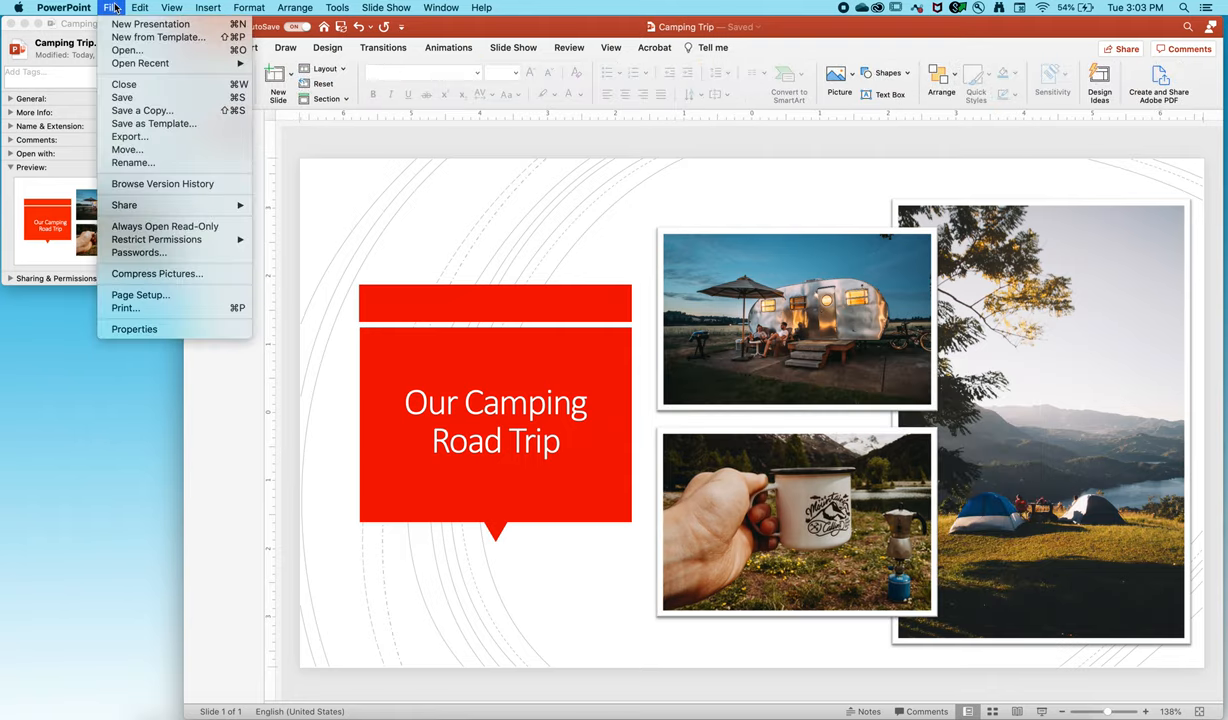
mouse_move(156, 273)
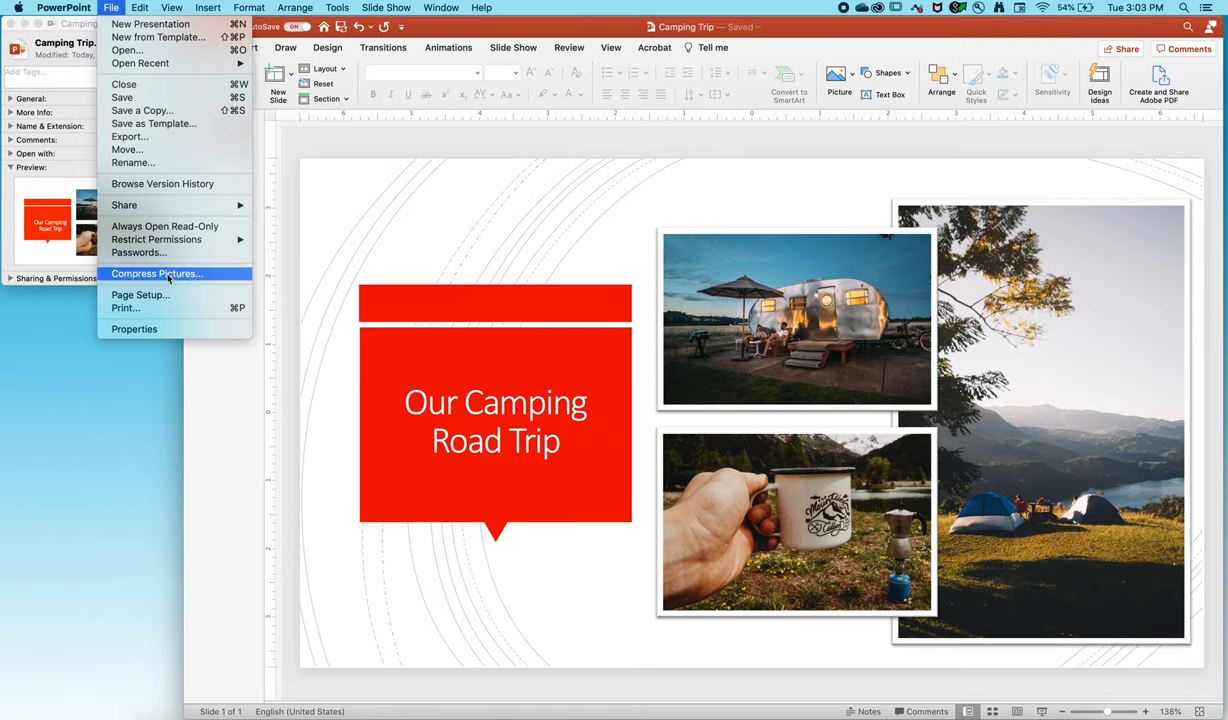
- Compress all pictures at On-screen (150 ppi) with cropped areas deleted
left_click(157, 273)
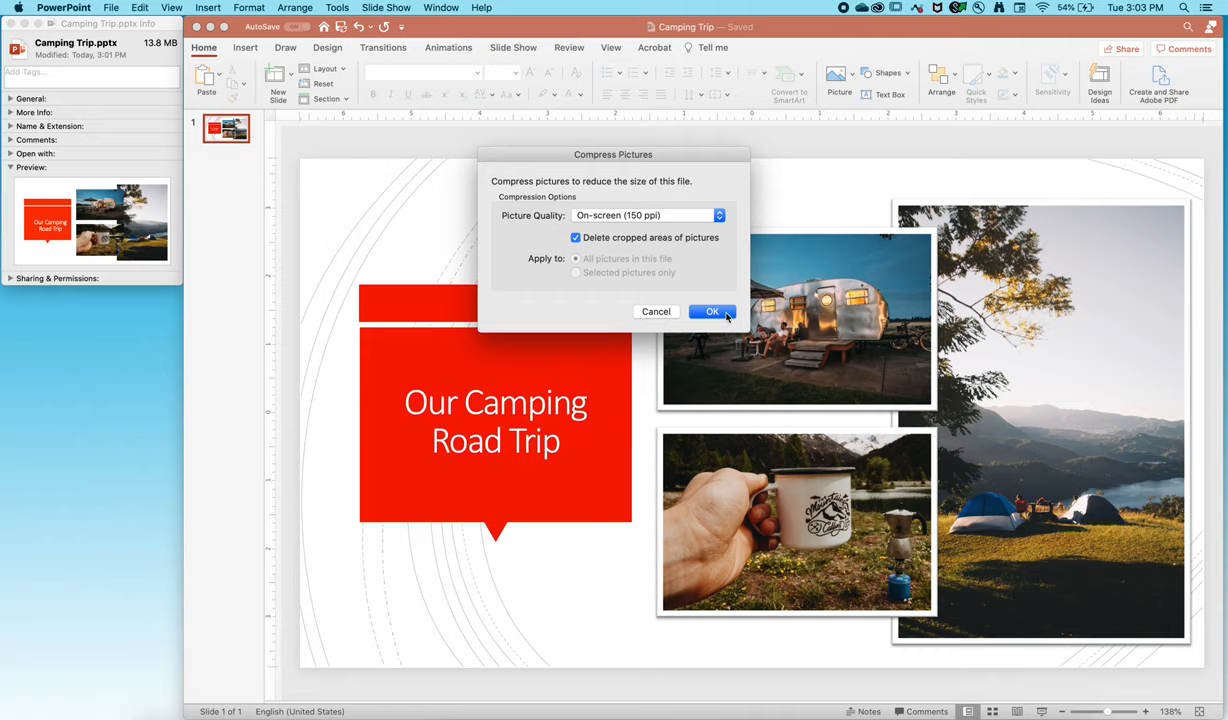
left_click(712, 311)
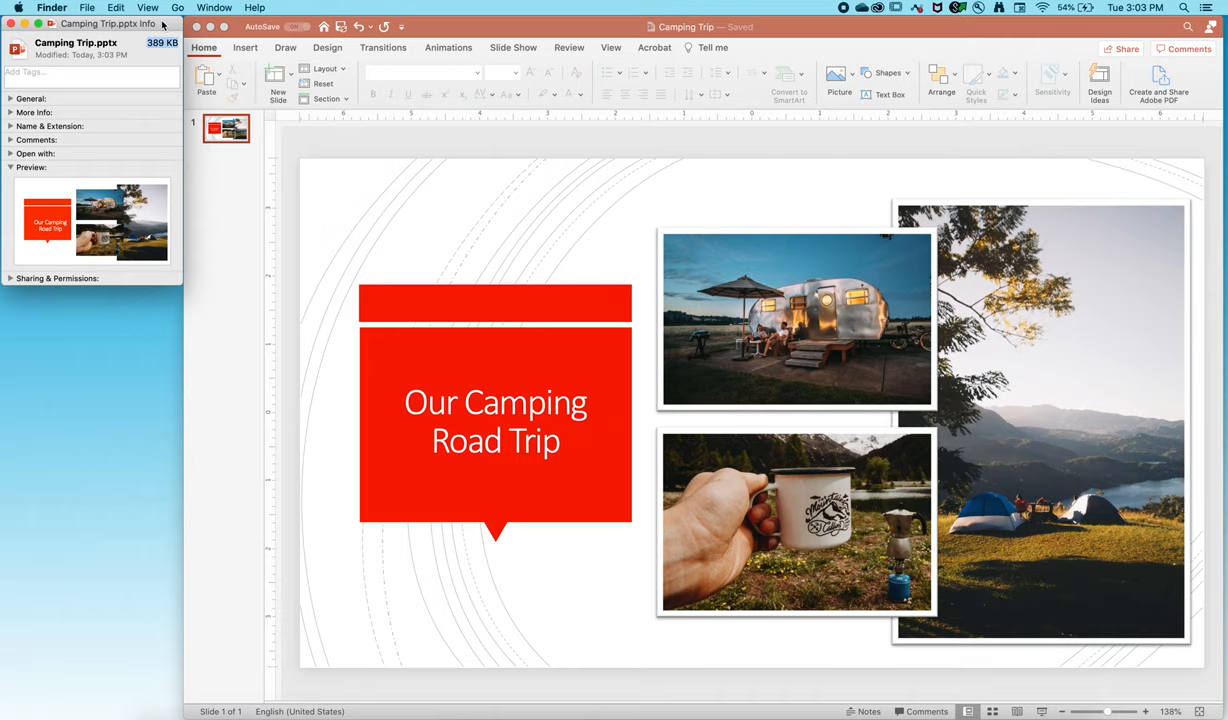
- Return to the Camping Trip presentation after confirming the 389 KB file size
left_click(908, 285)
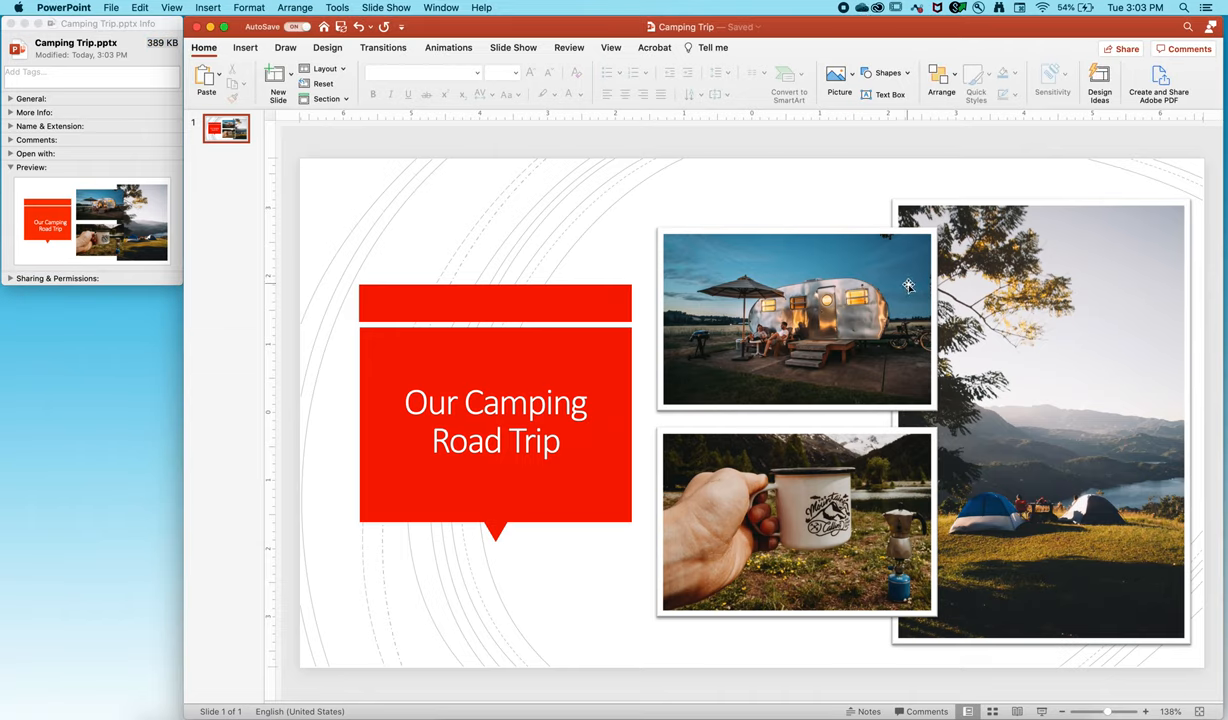